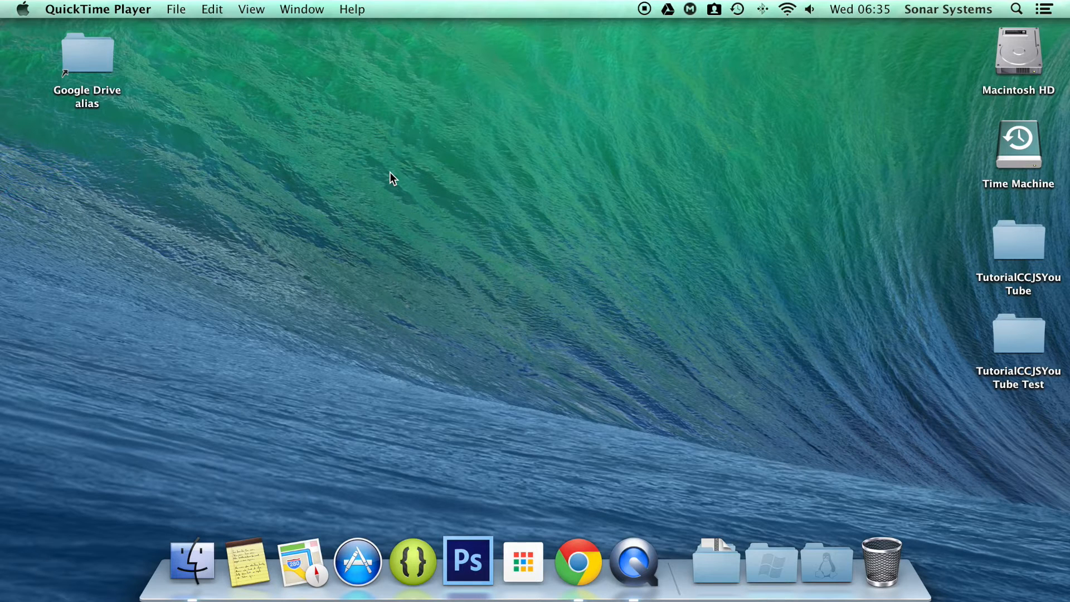
mouse_move(997, 231)
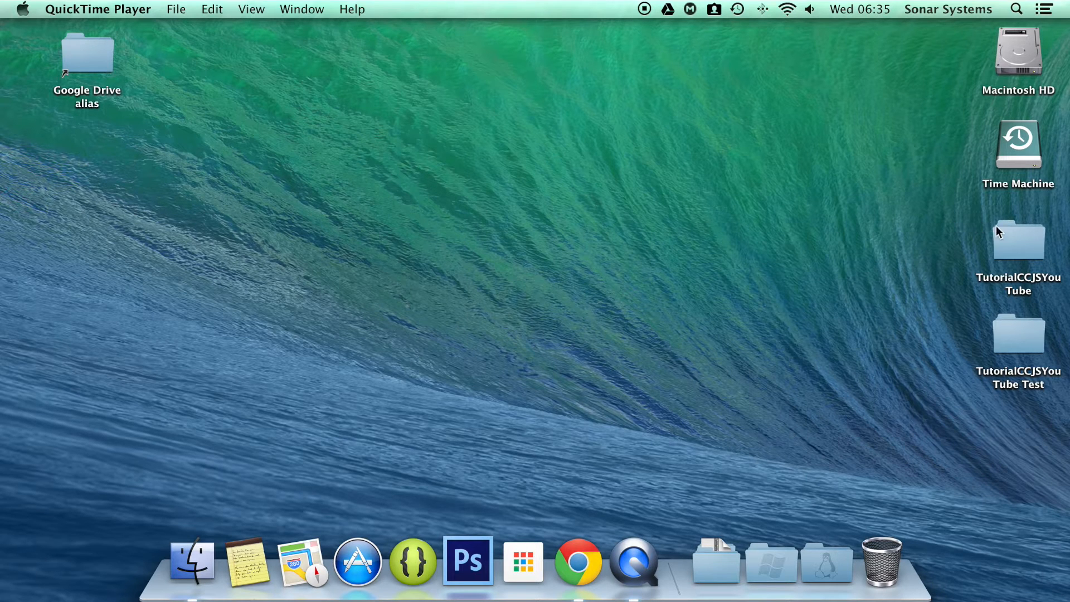
Open app.js from the TutorialCCJSYouTube project's src folder in Finder
double_click(1017, 239)
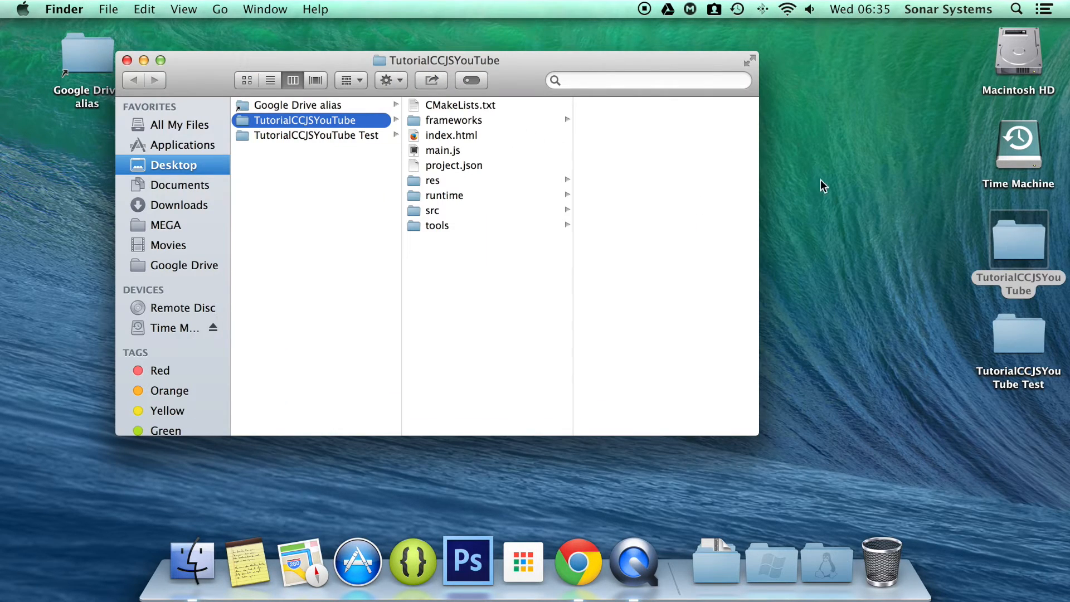
left_click(433, 210)
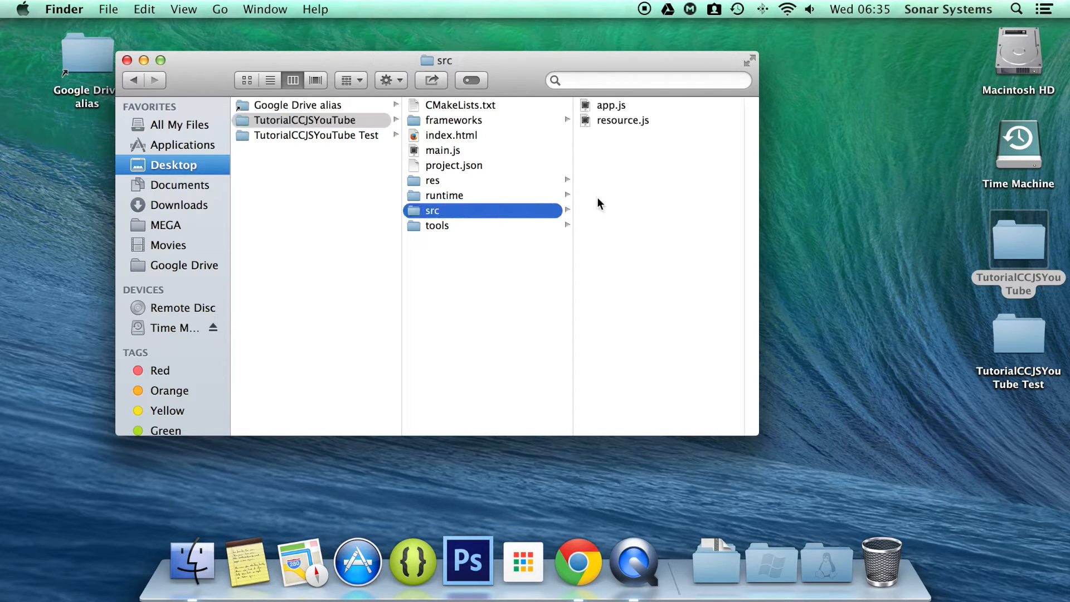
double_click(611, 104)
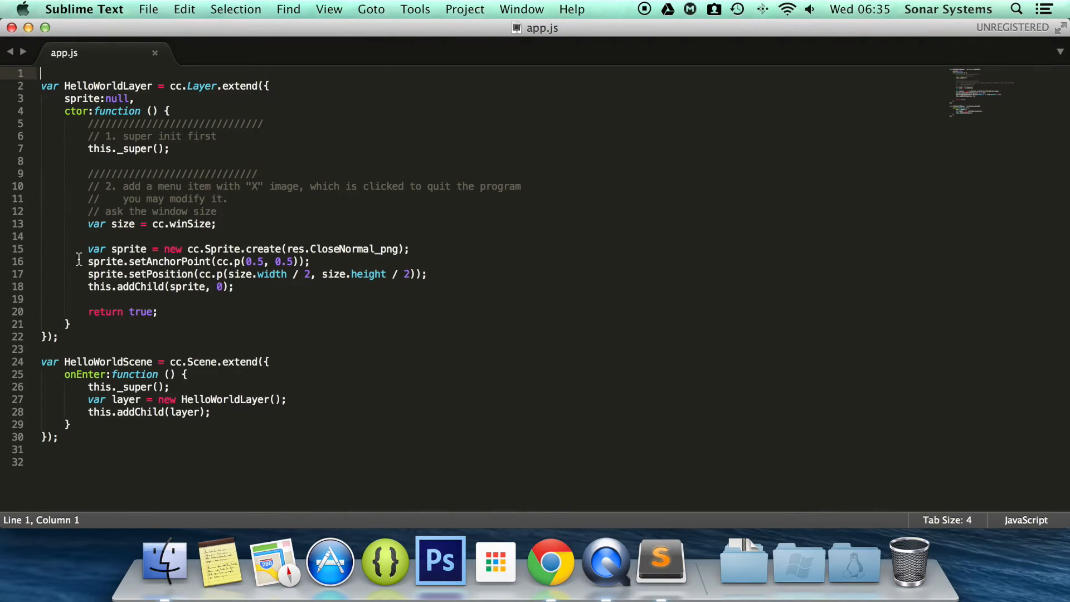
left_click_drag(87, 249, 119, 261)
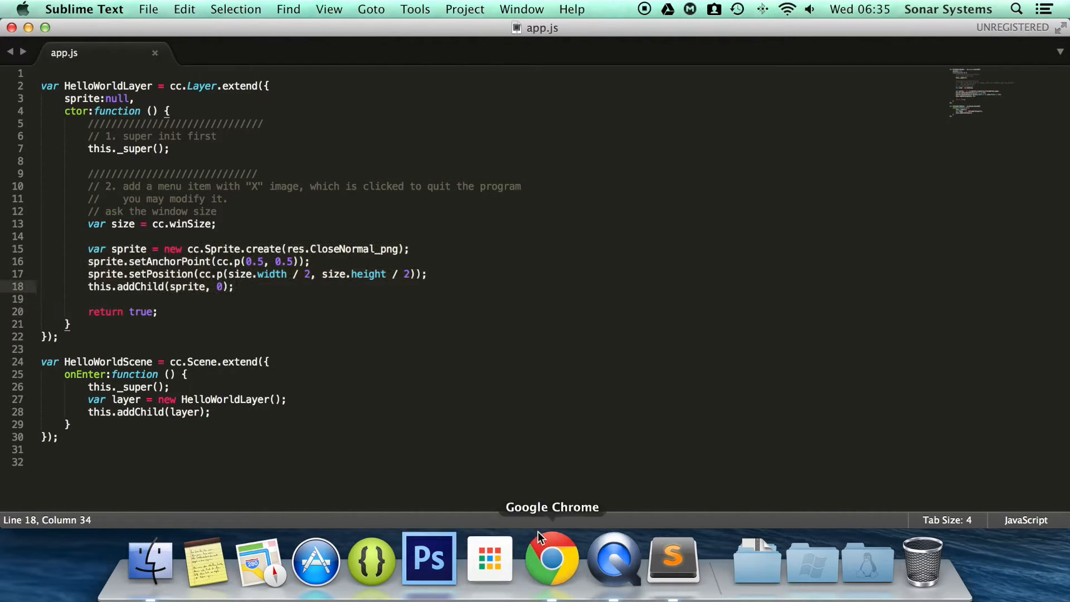
right_click(553, 556)
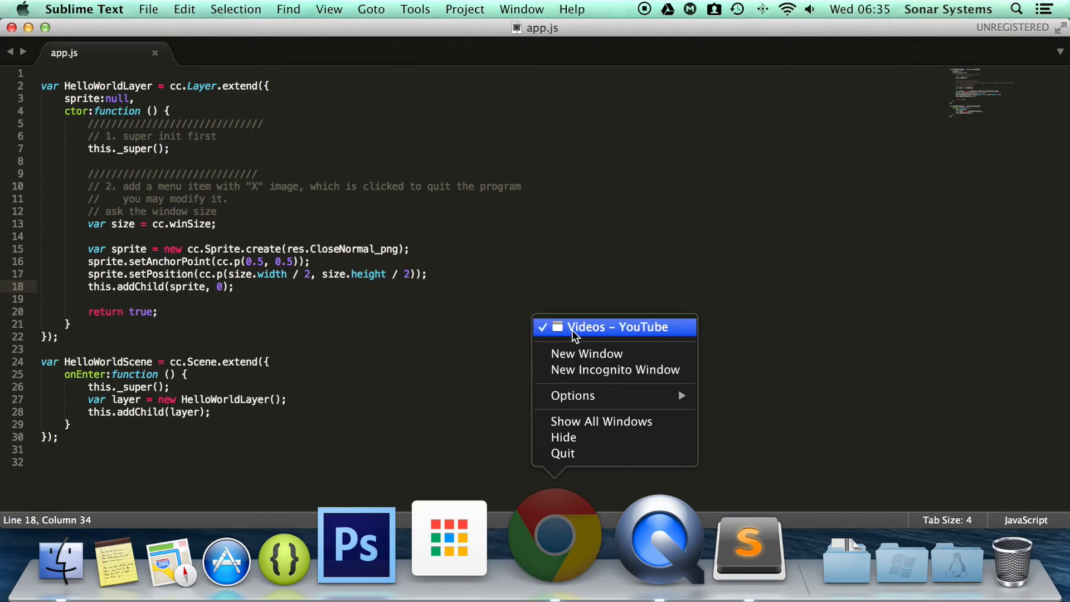
left_click(613, 327)
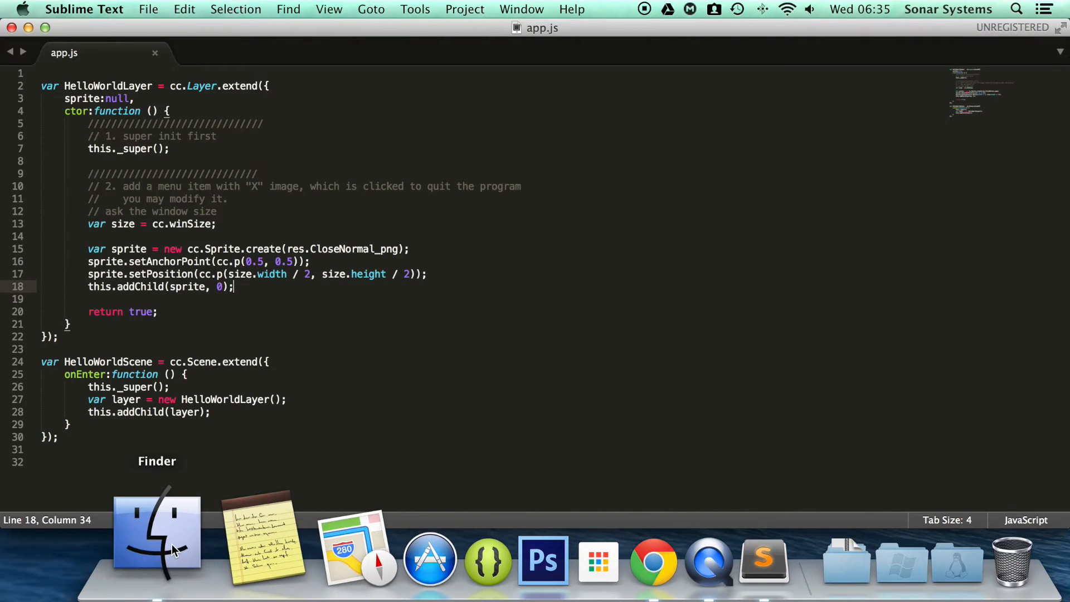
left_click(156, 532)
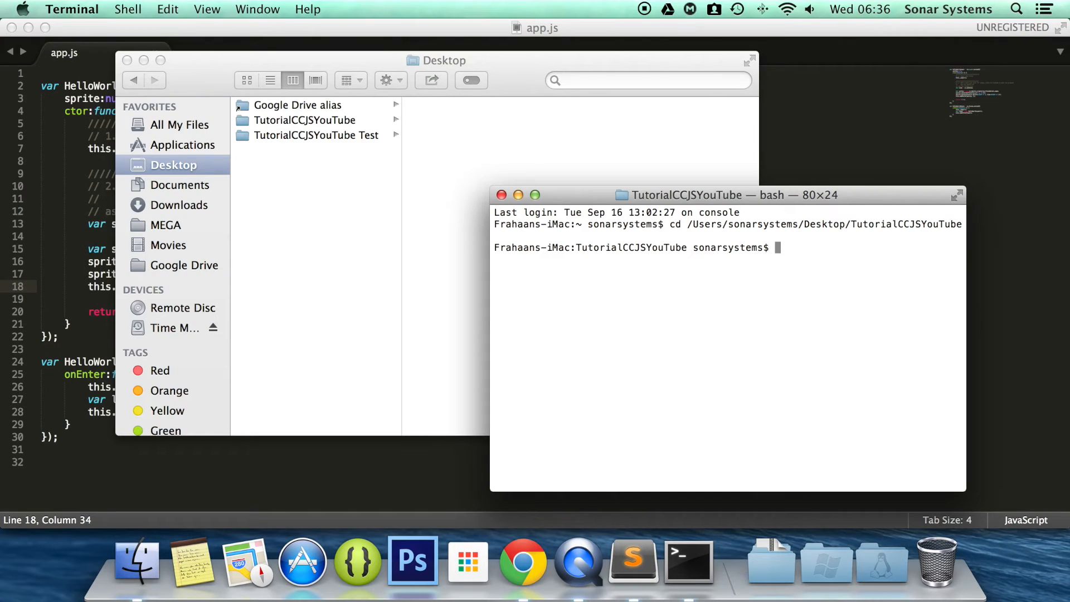
Run 'cocos run' in the project folder to launch the web preview at 127.0.0.1:8000
type("cocos run")
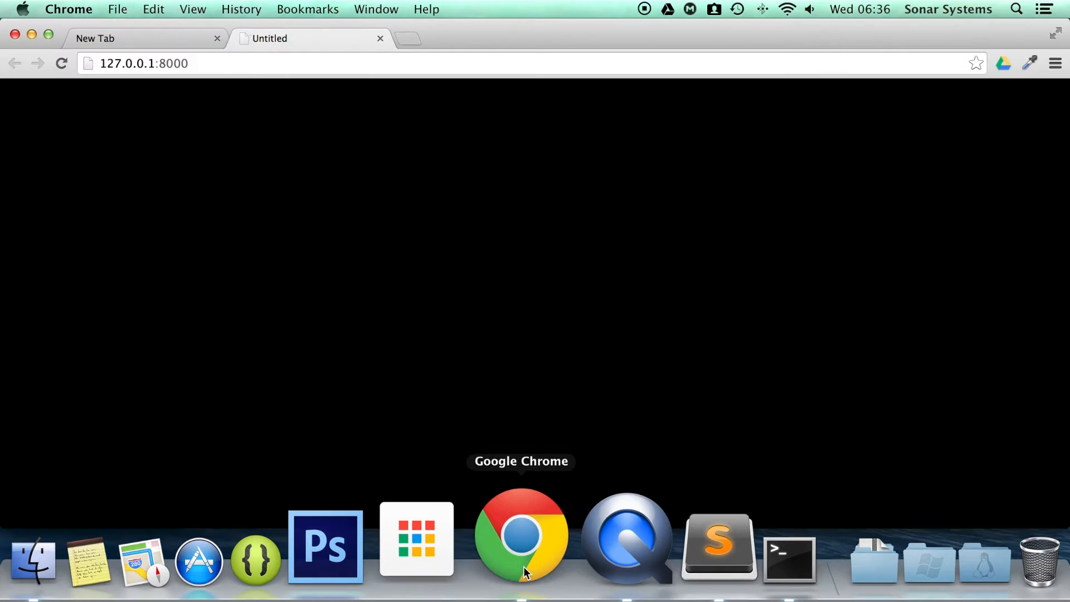
View the running game preview in Chrome
left_click(520, 539)
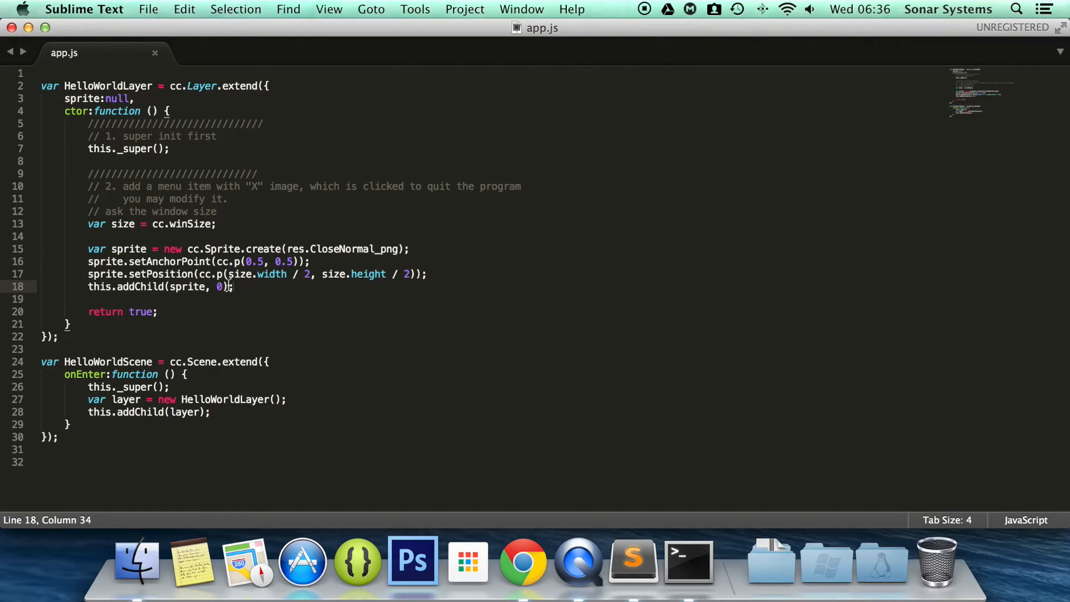
Add var sprite_action = cc.MoveTo.create(2, cc.p(50, 100)) below addChild
key("enter")
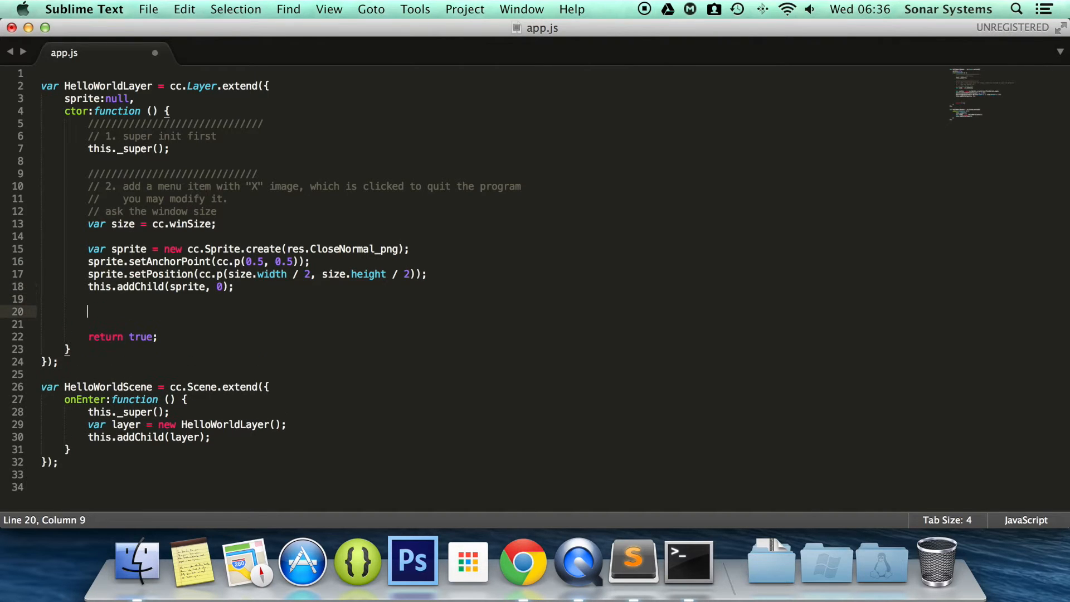
type("var sprite")
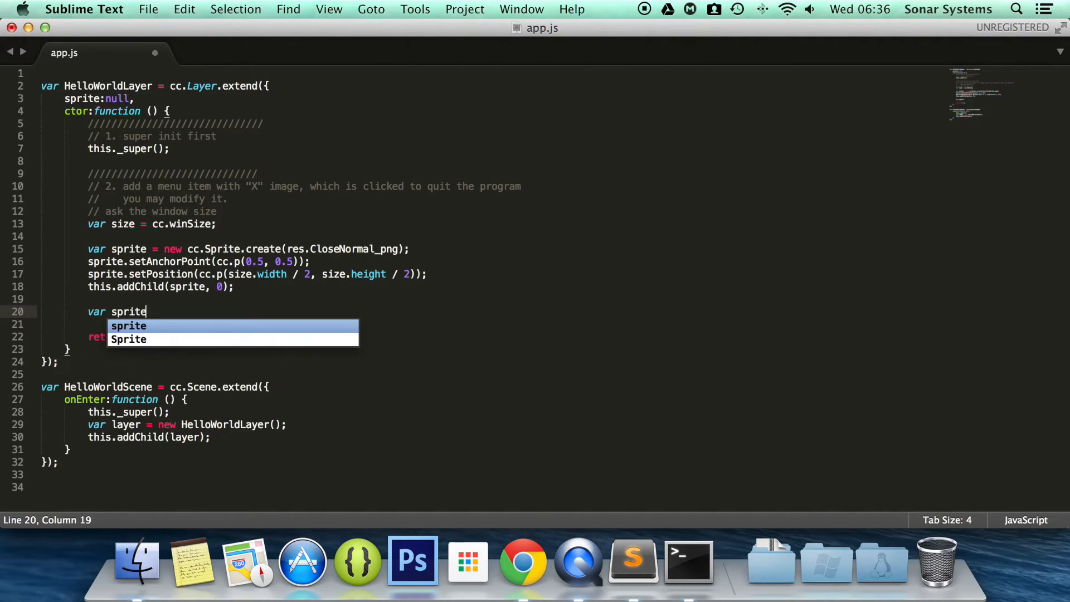
type("_action")
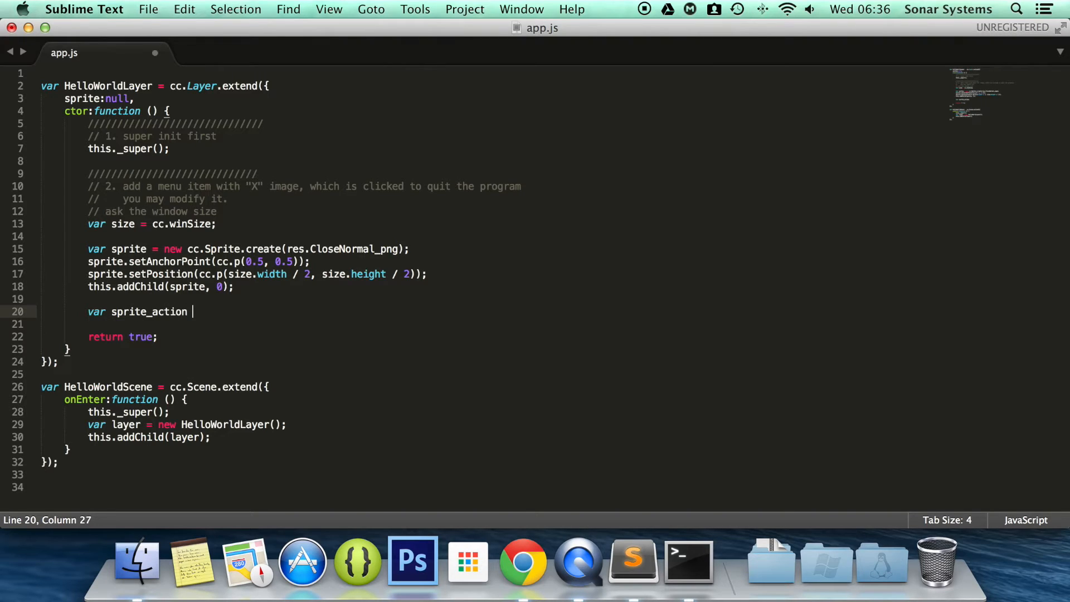
type("=")
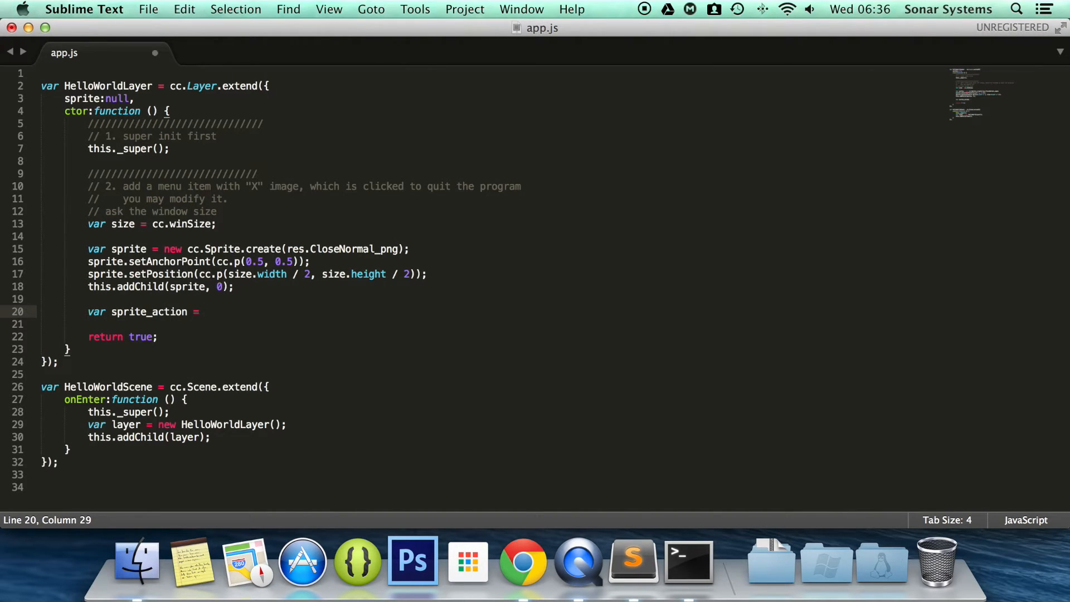
type("c")
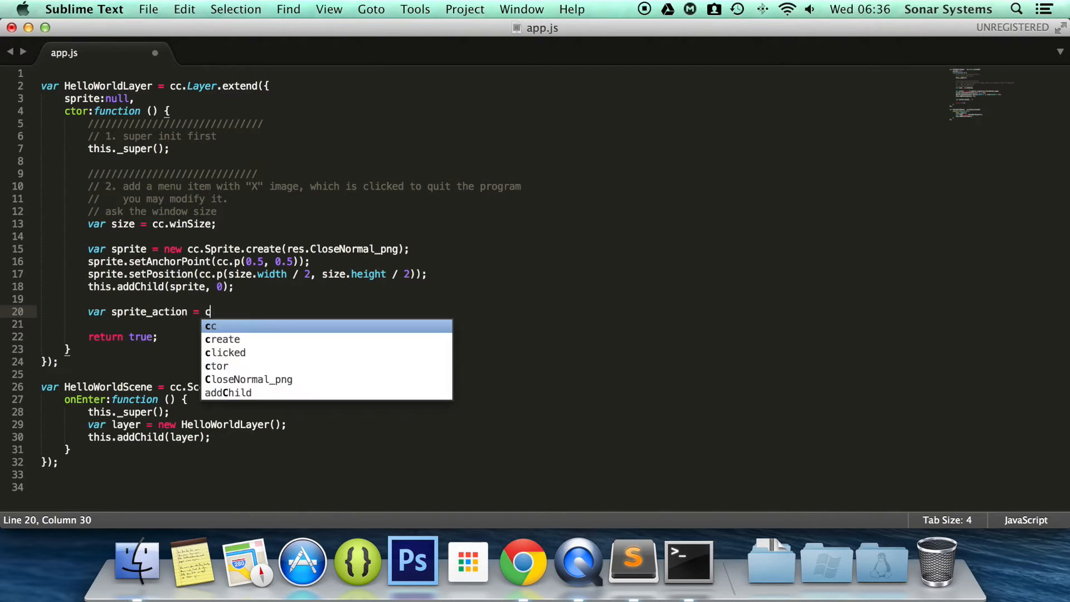
type("c.MoveT")
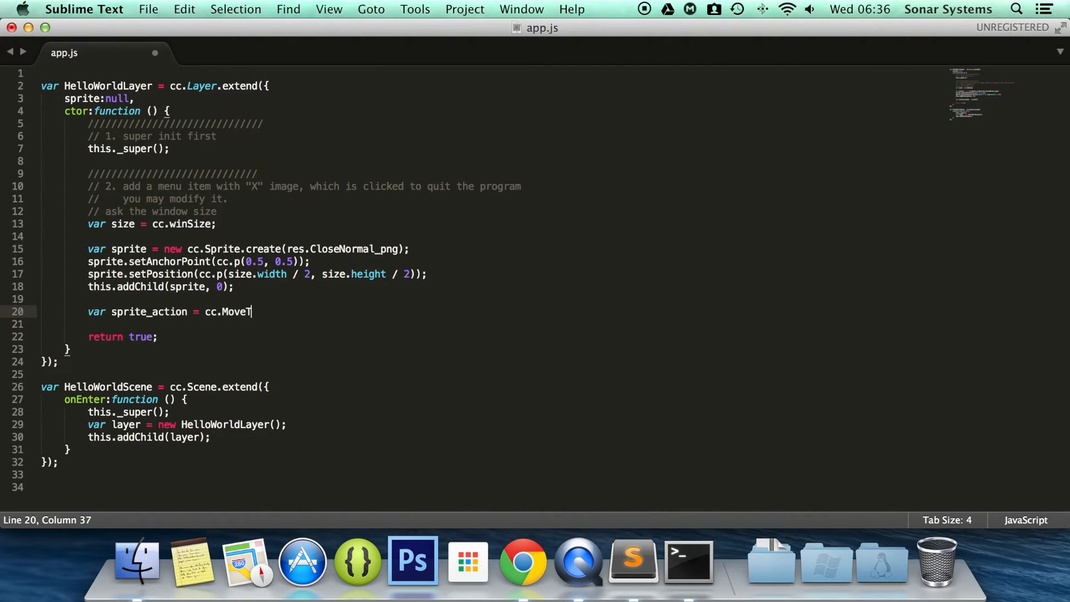
type(".create();")
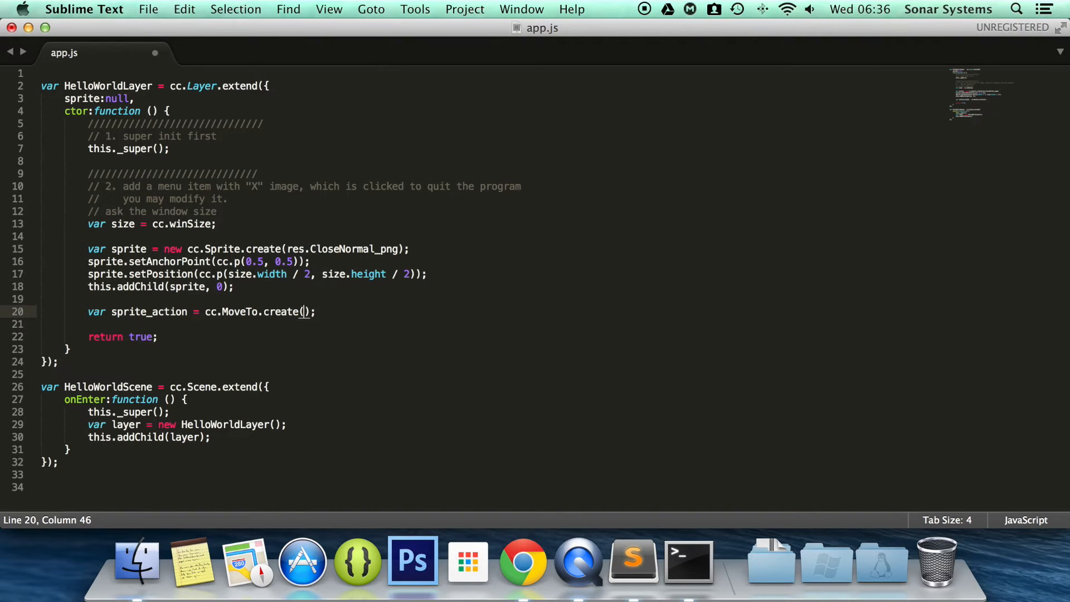
type("2,")
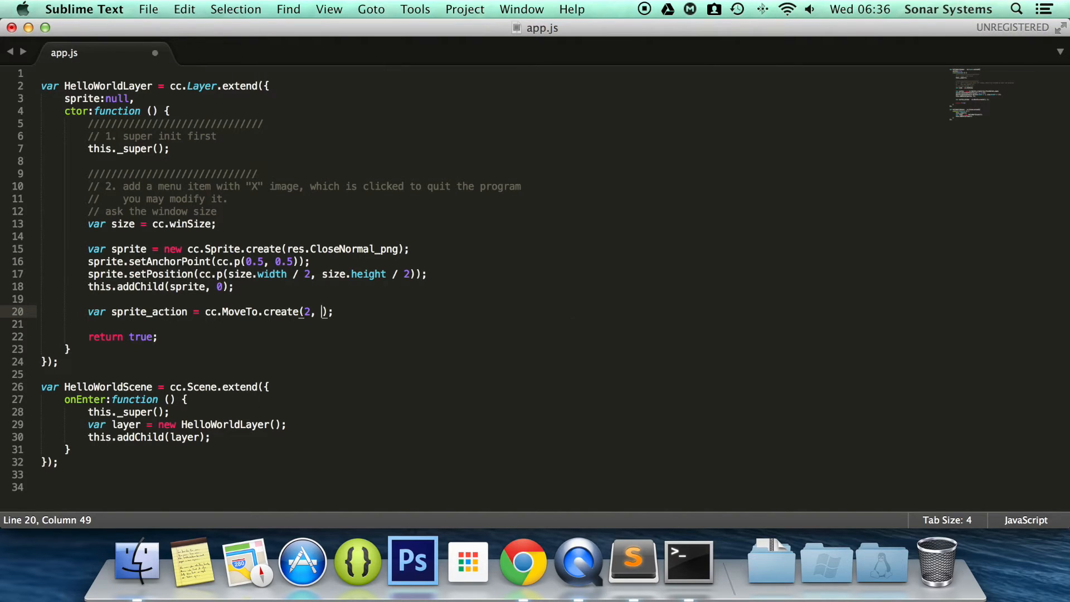
type("cc.p(")
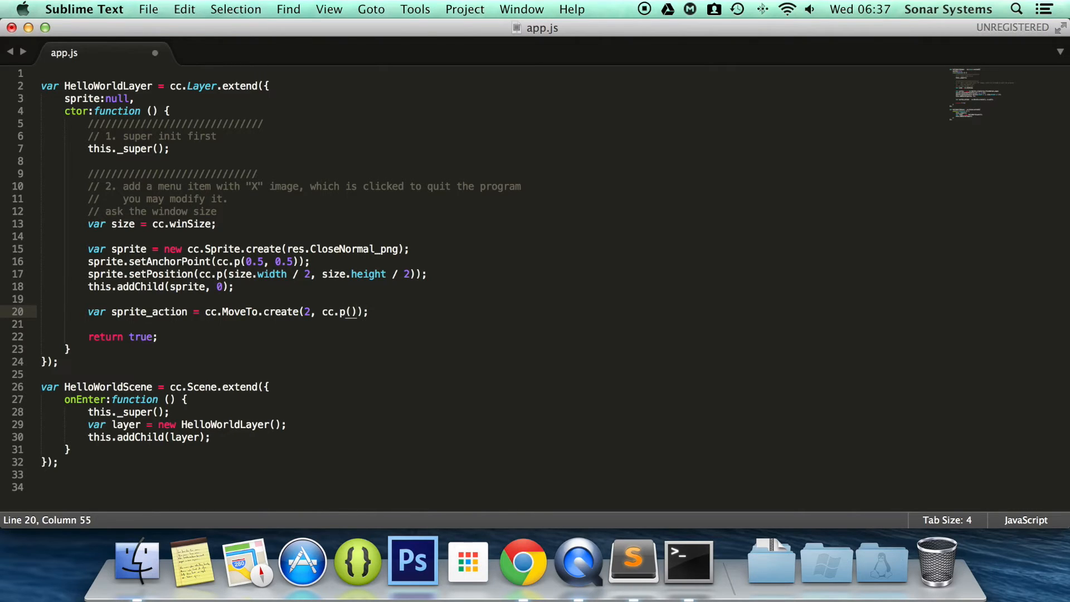
type("50")
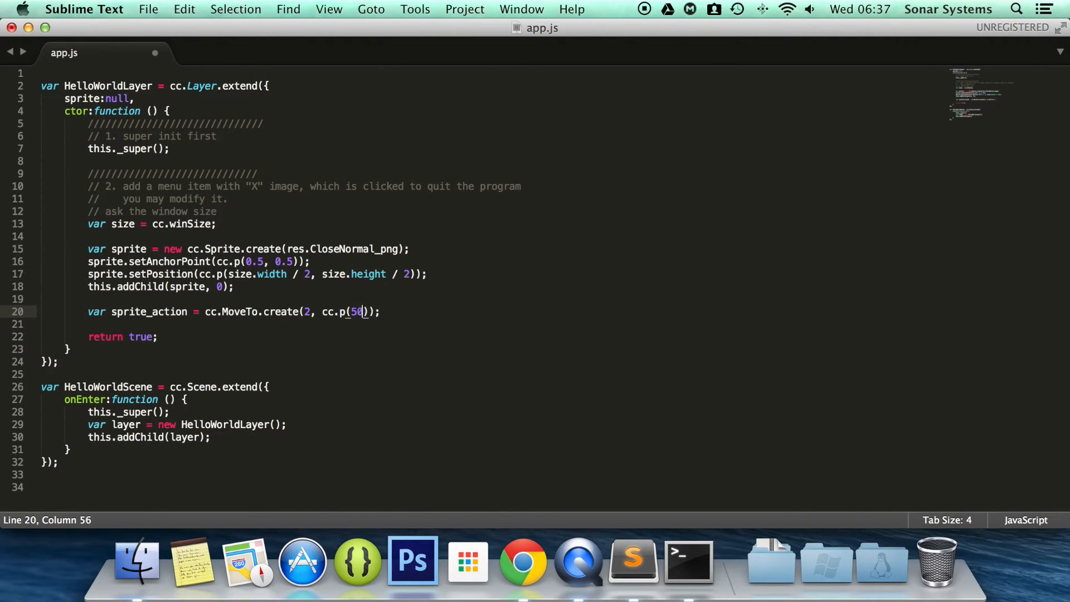
type(", 100")
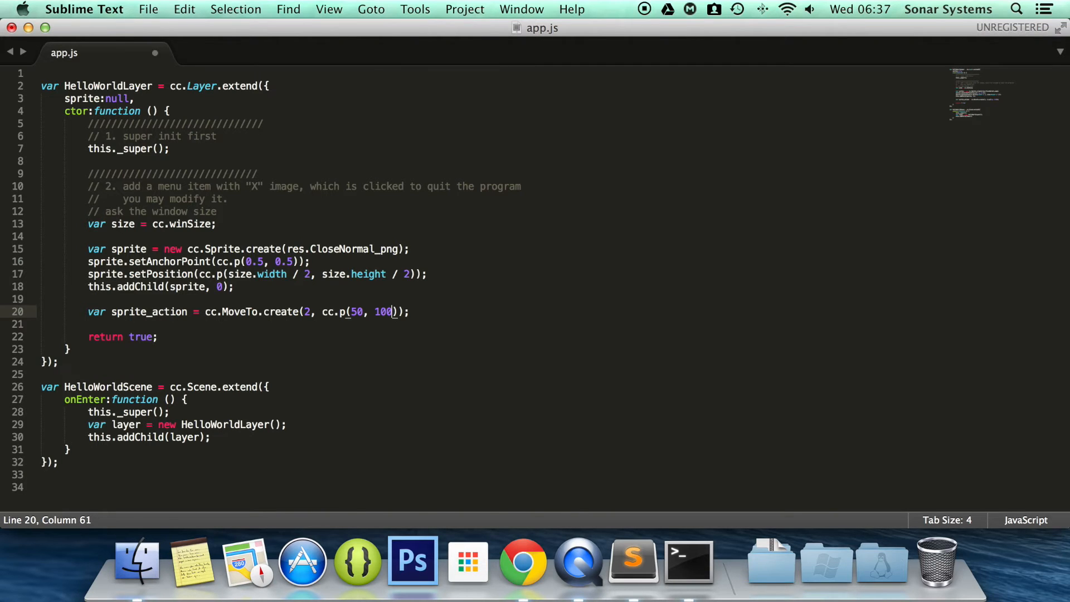
mouse_move(513, 519)
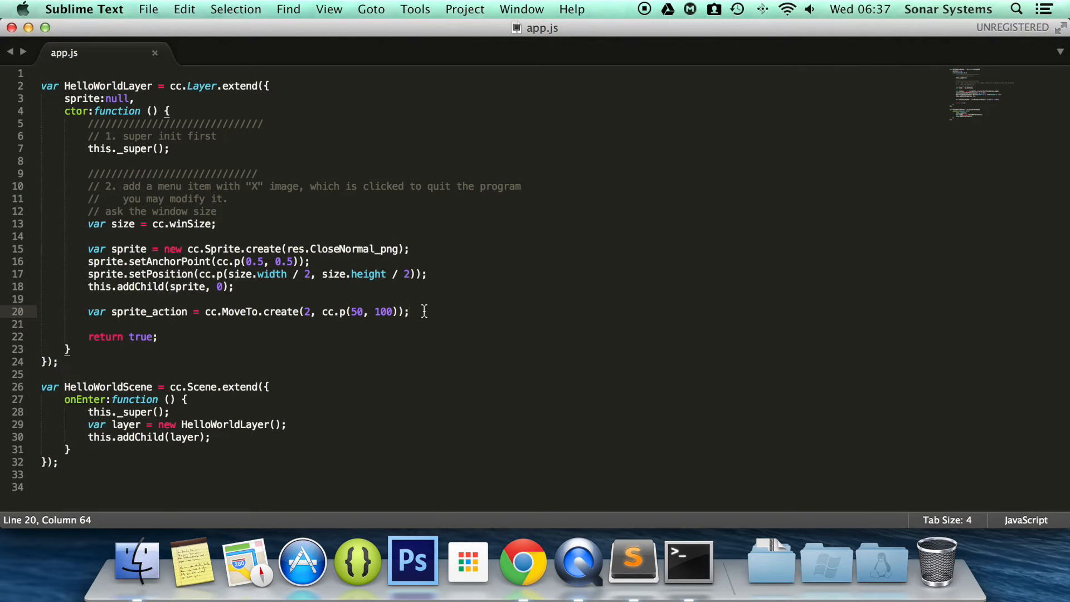
Run the action with sprite.runAction(sprite_action) and bring up the Chrome preview
type("thi")
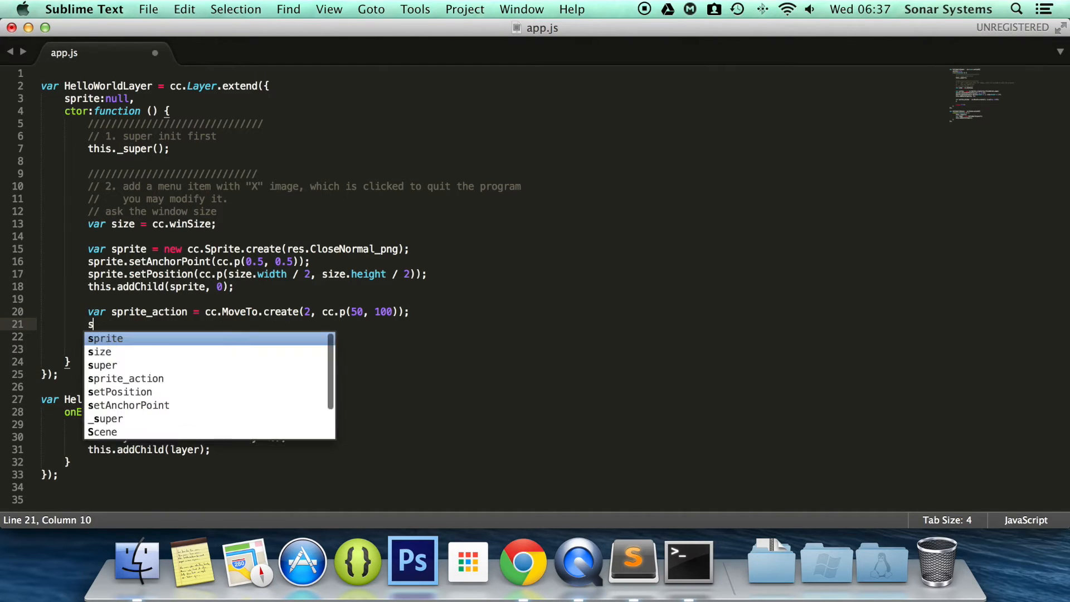
type("prite.")
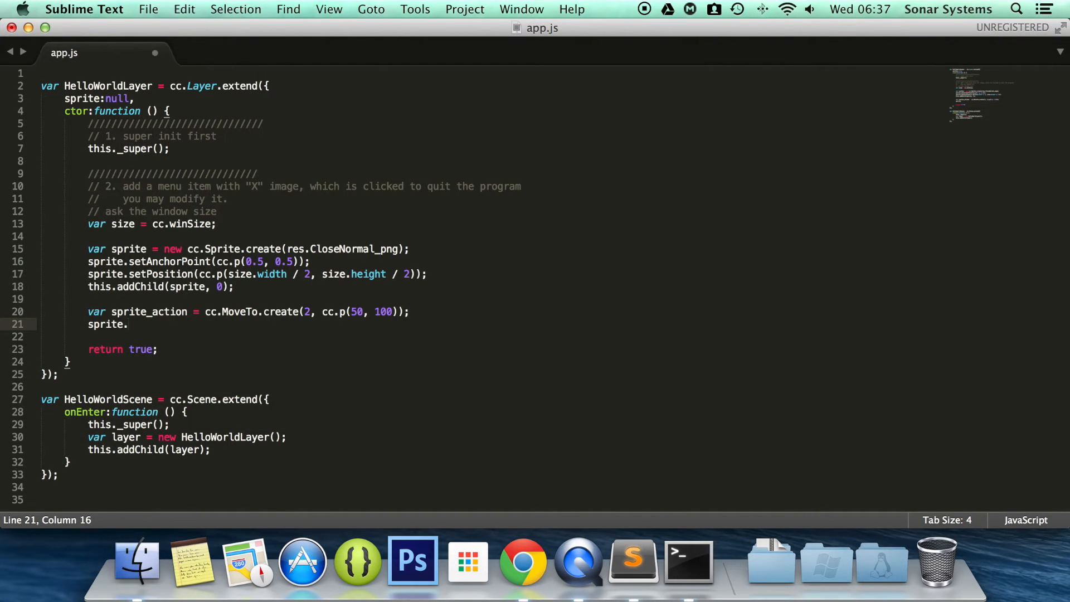
type("runAction(s);")
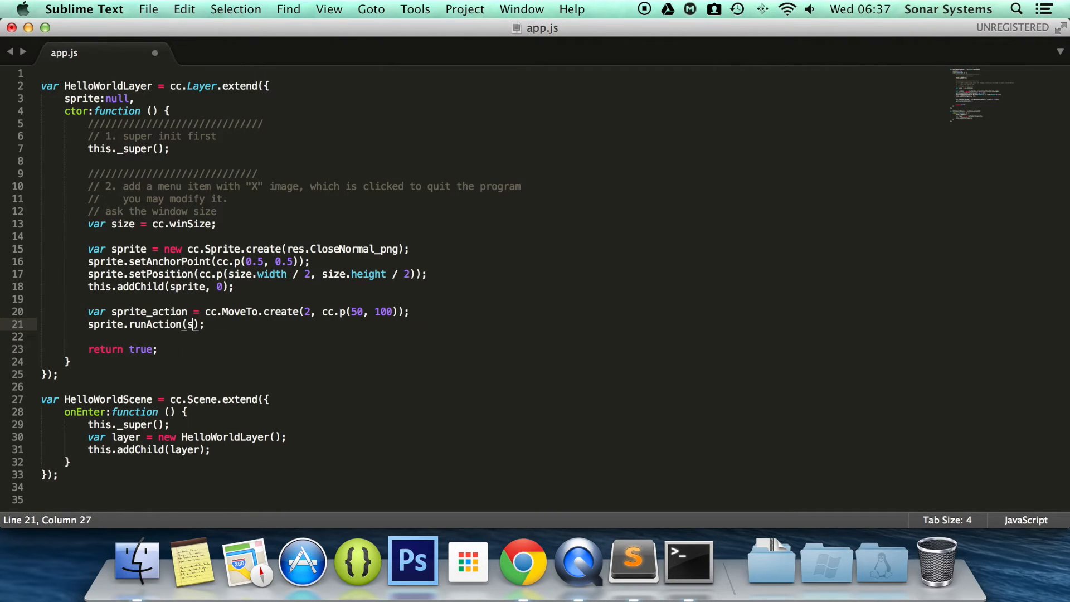
type("prite_action")
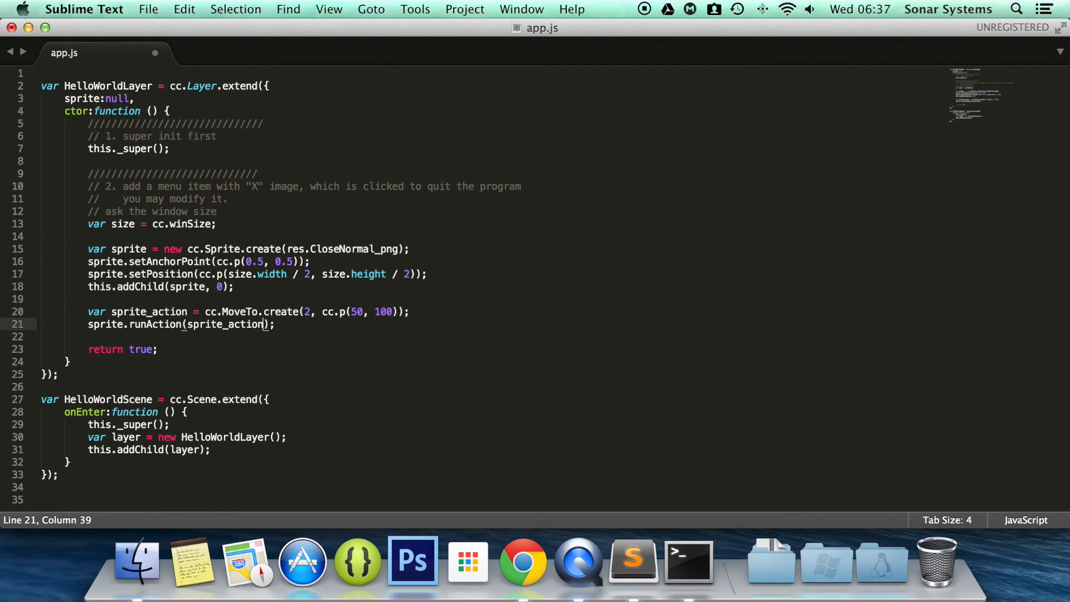
left_click(522, 562)
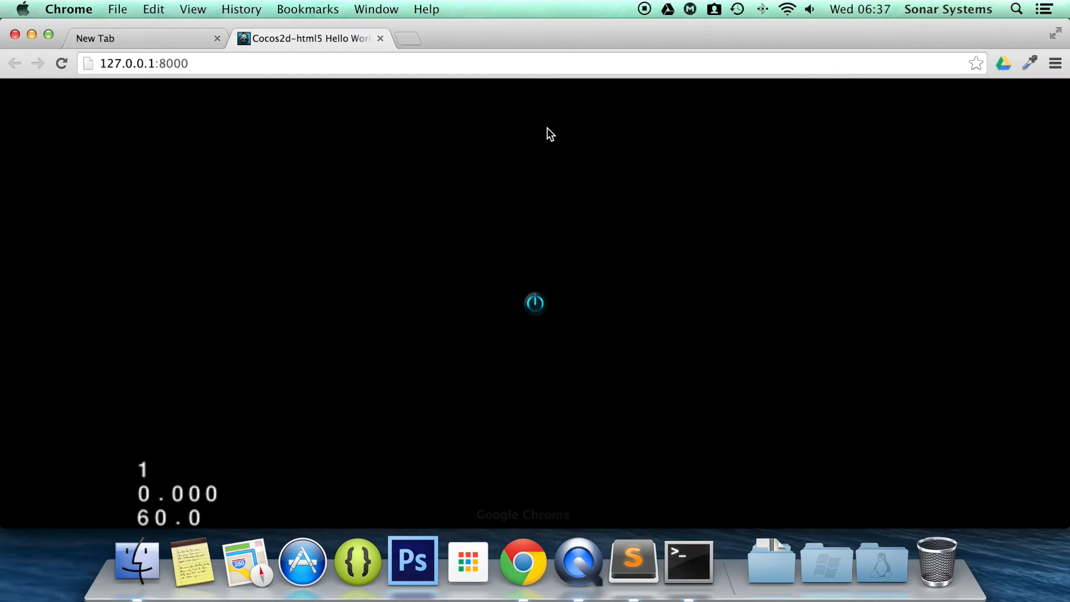
mouse_move(627, 480)
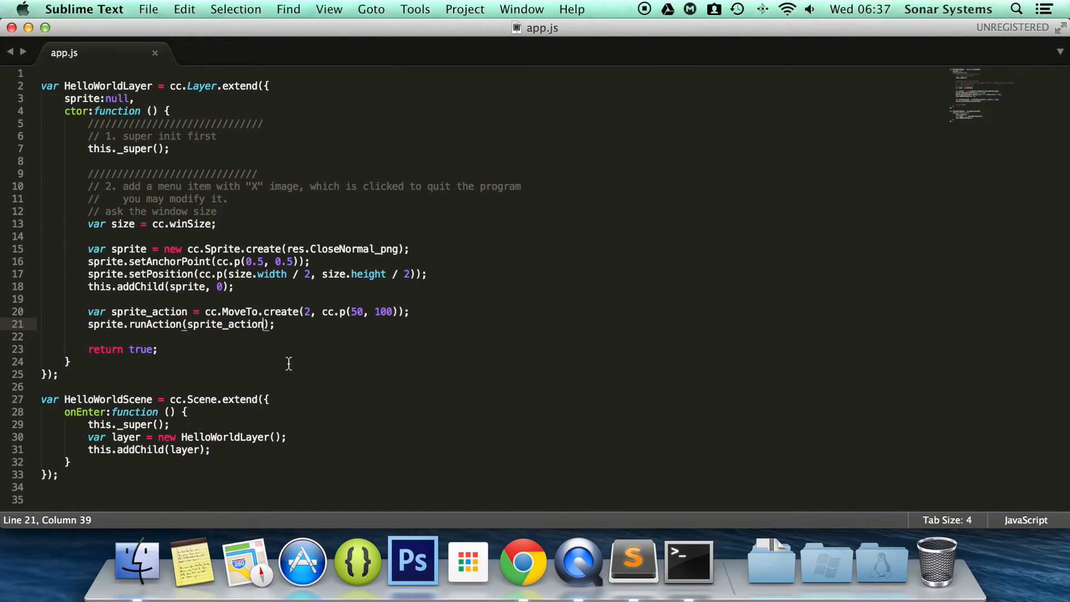
mouse_move(270, 367)
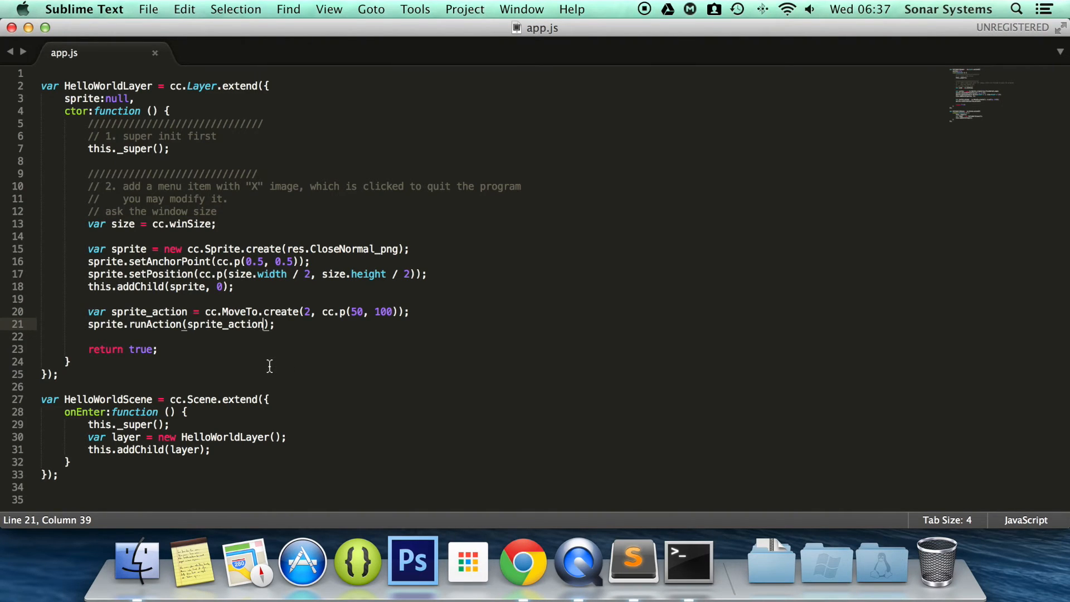
mouse_move(238, 360)
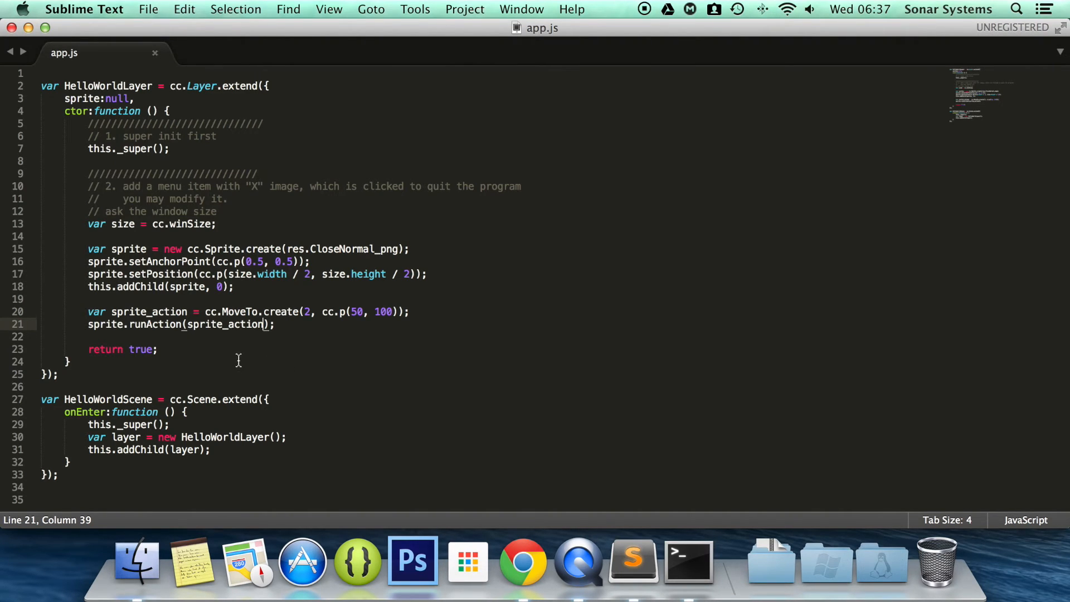
mouse_move(133, 323)
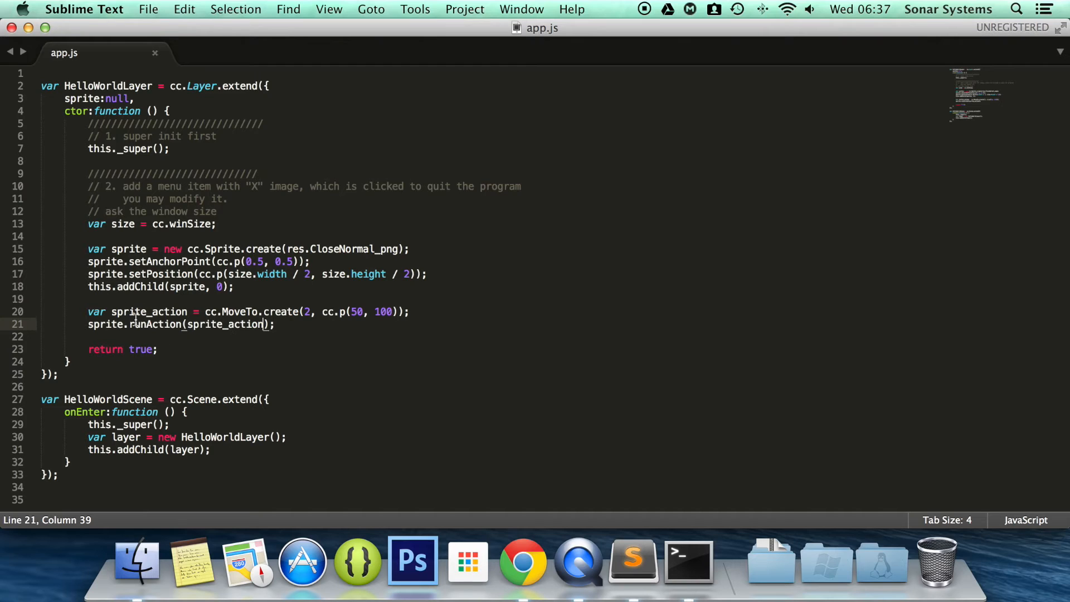
double_click(226, 324)
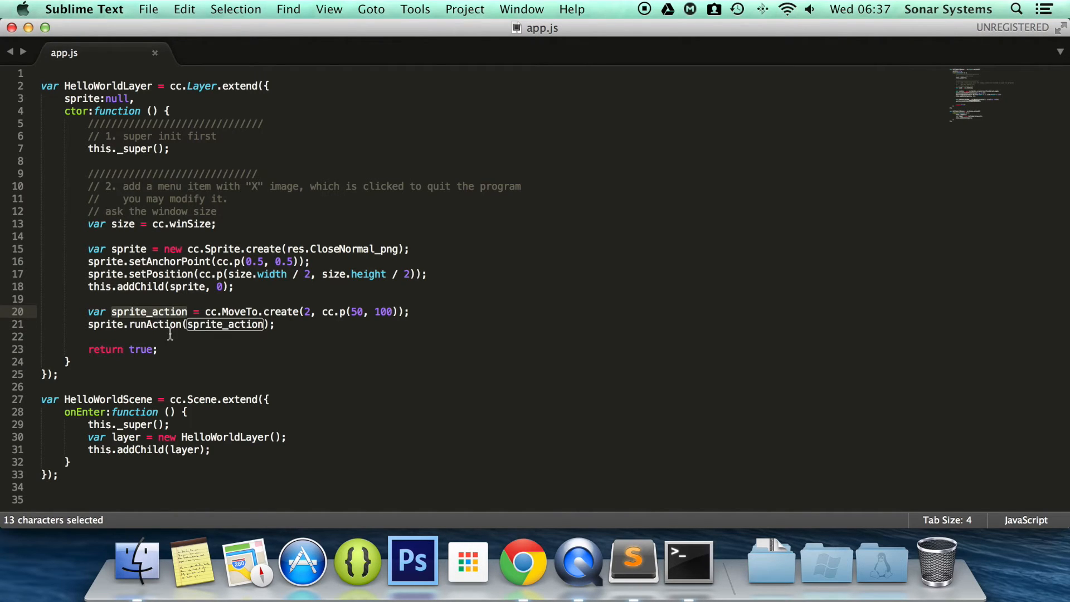
left_click(173, 335)
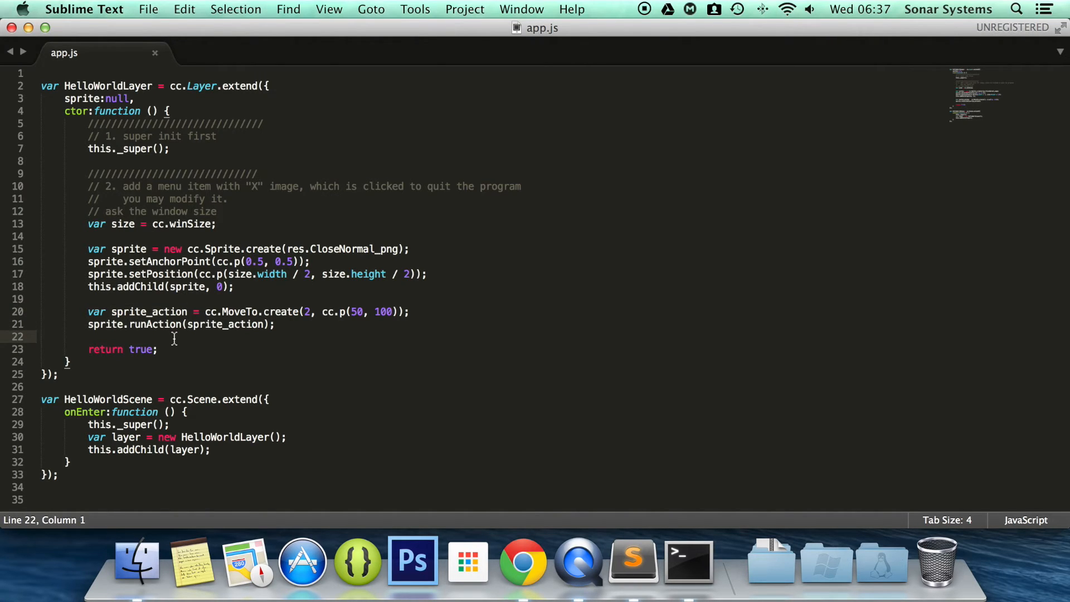
mouse_move(355, 322)
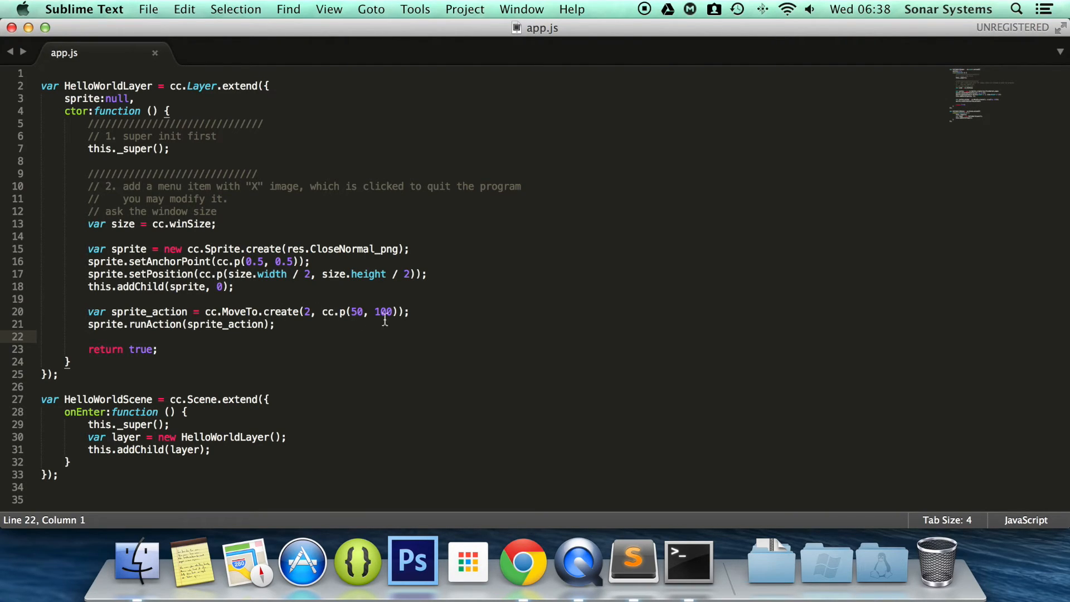
mouse_move(405, 348)
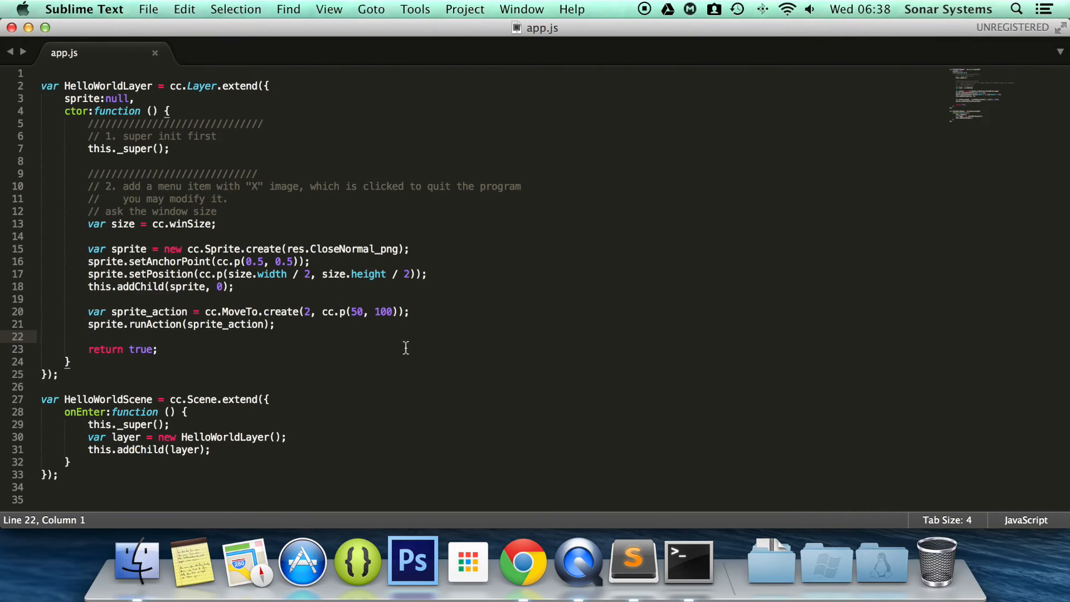
mouse_move(519, 546)
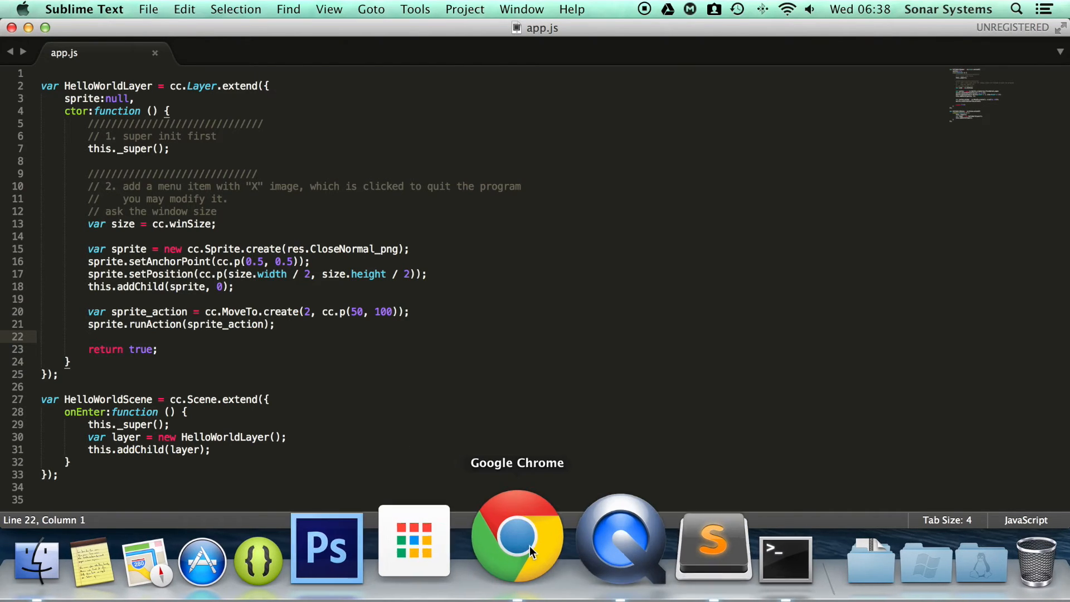
Inspect the game page's developer tools Console and the Terminal server log
left_click(517, 539)
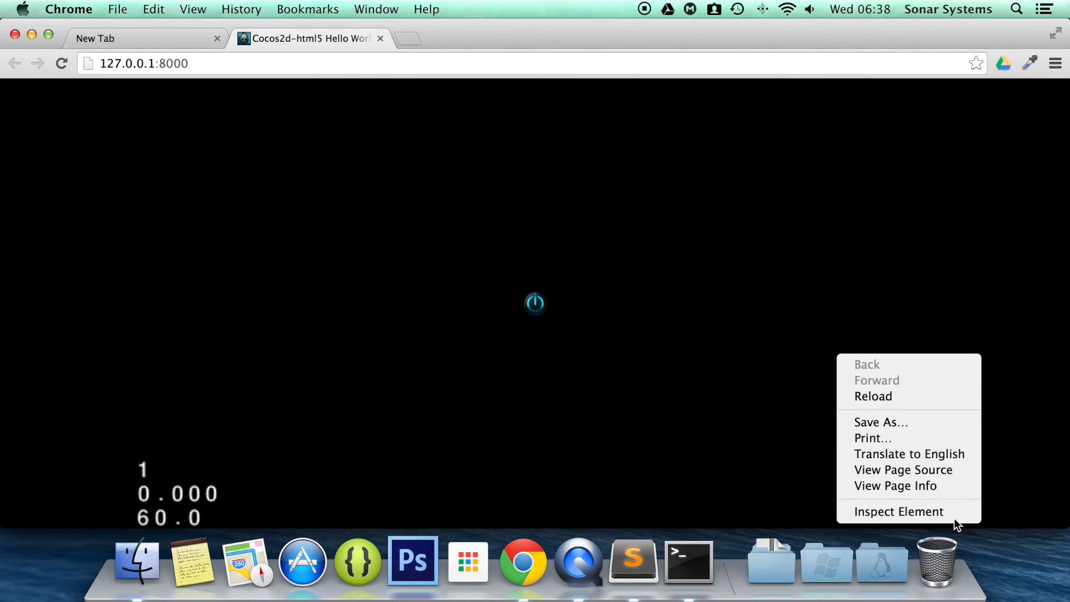
left_click(898, 511)
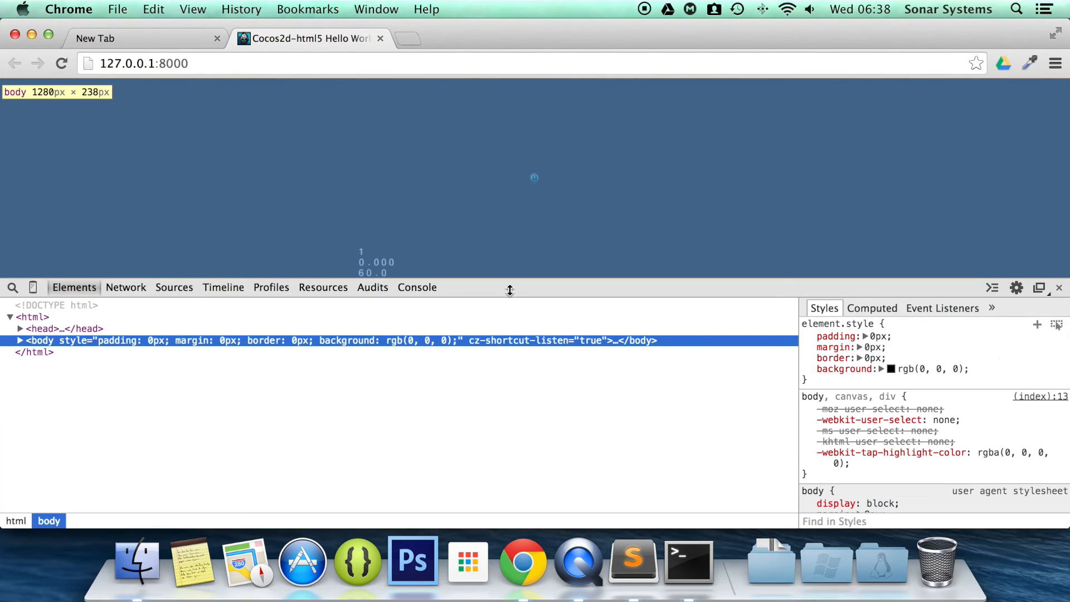
left_click(416, 287)
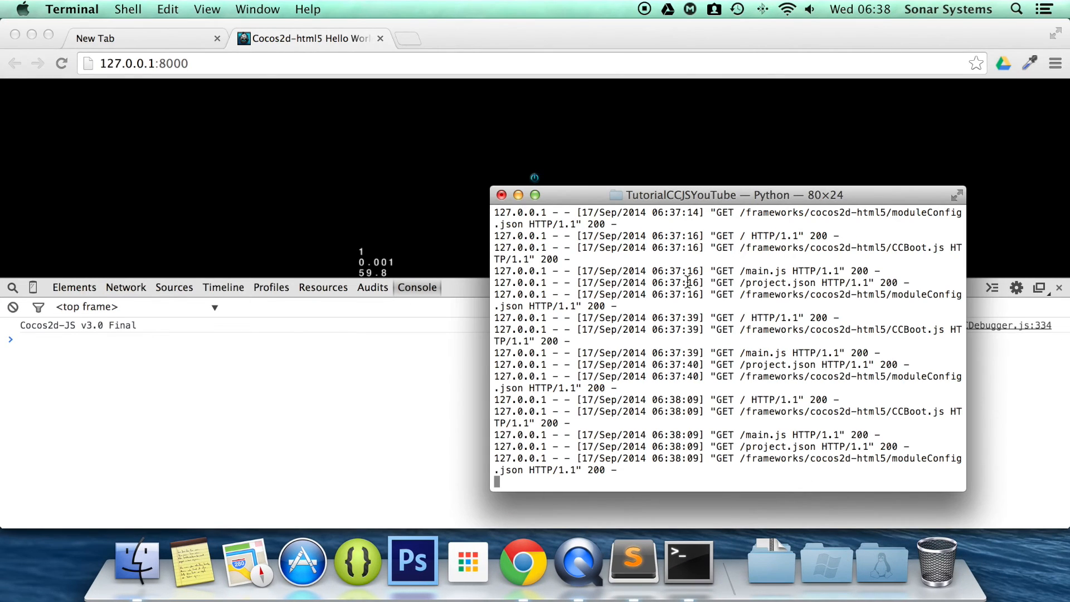
key("ctrl+c")
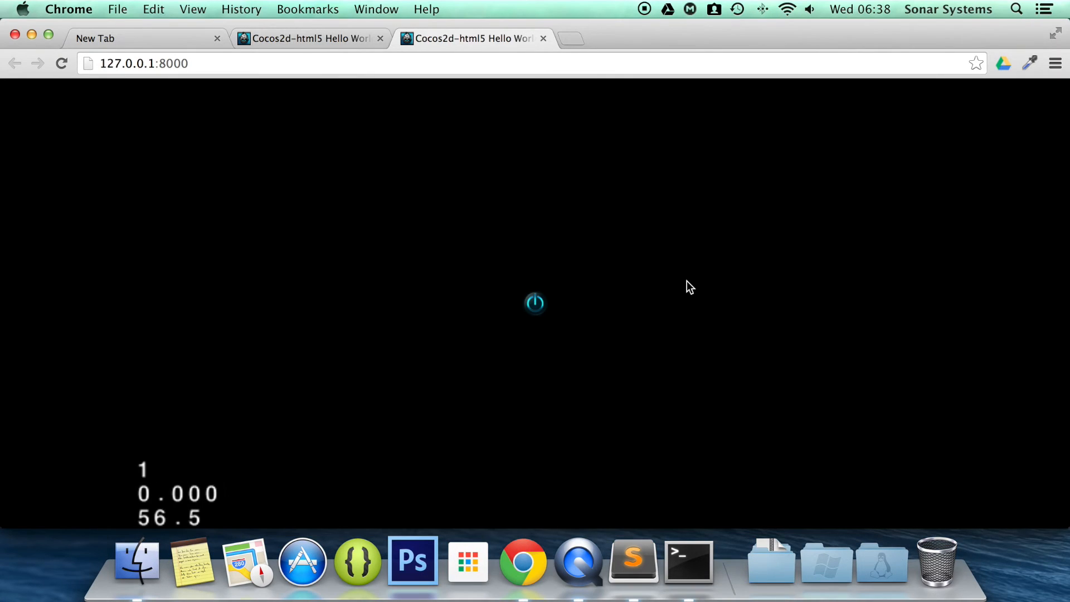
Clear Chrome's cached images and files via History > Clear browsing data
left_click(1055, 63)
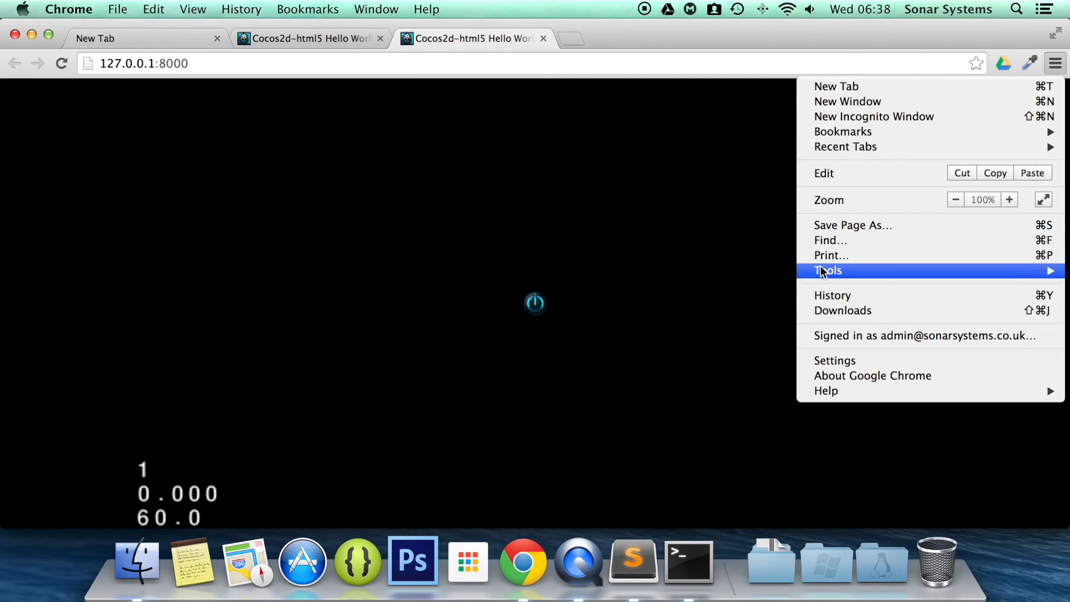
left_click(833, 295)
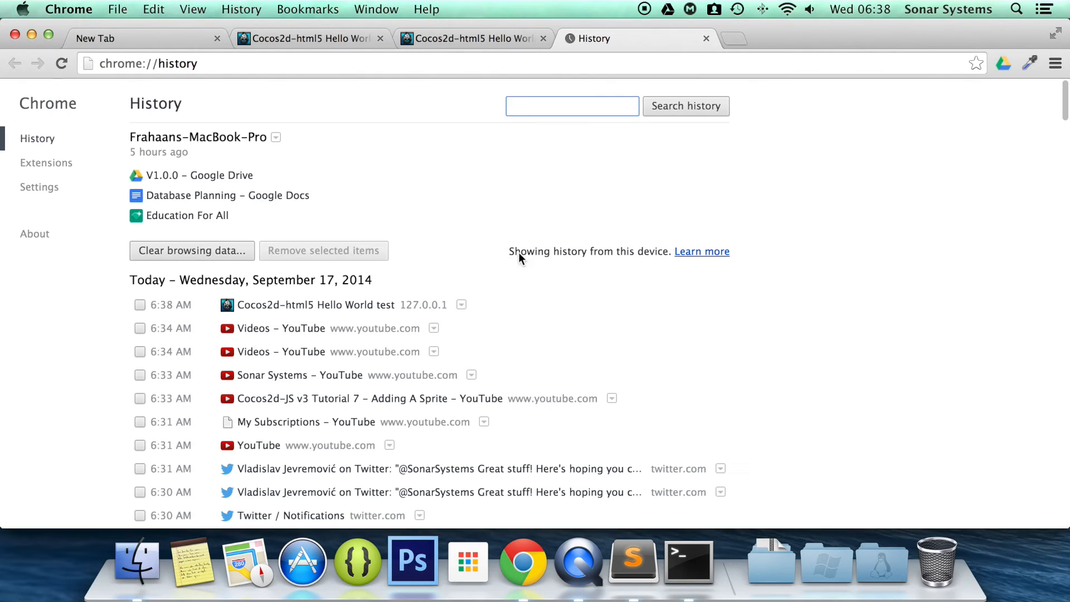
left_click(191, 251)
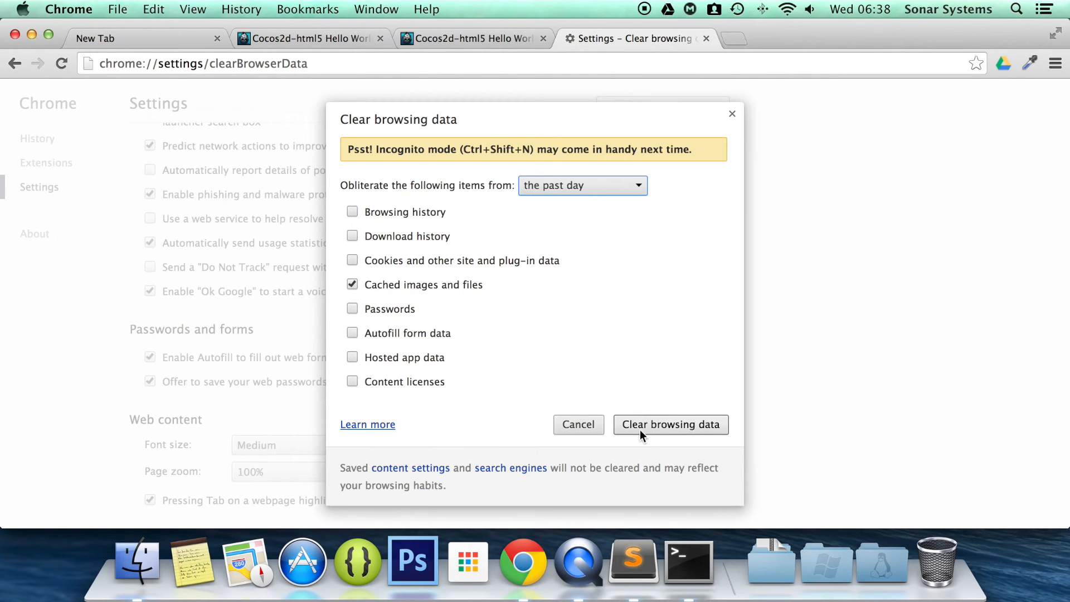
left_click(670, 424)
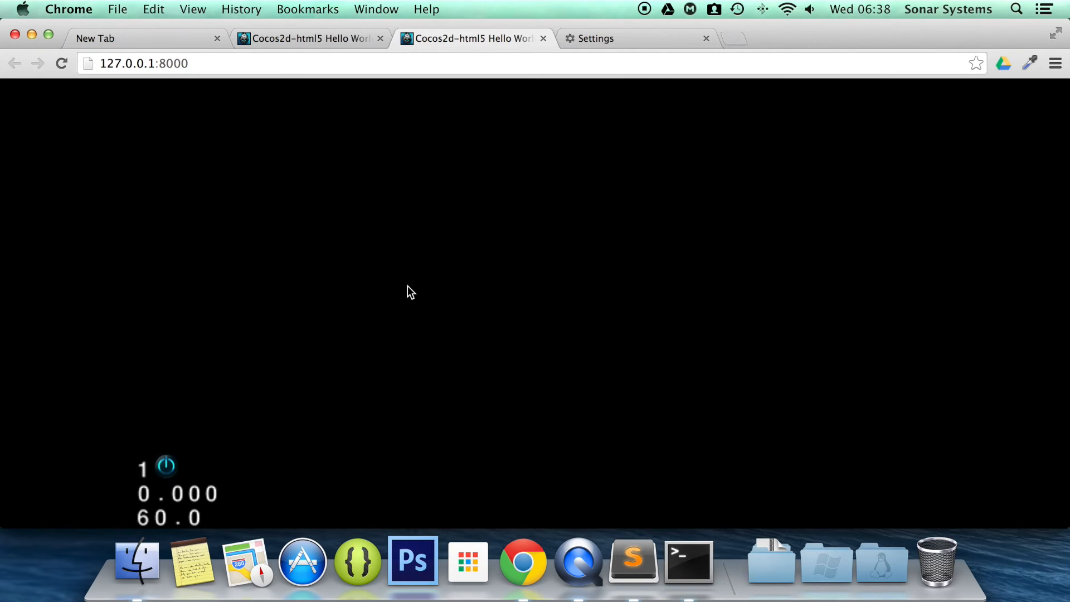
left_click(193, 9)
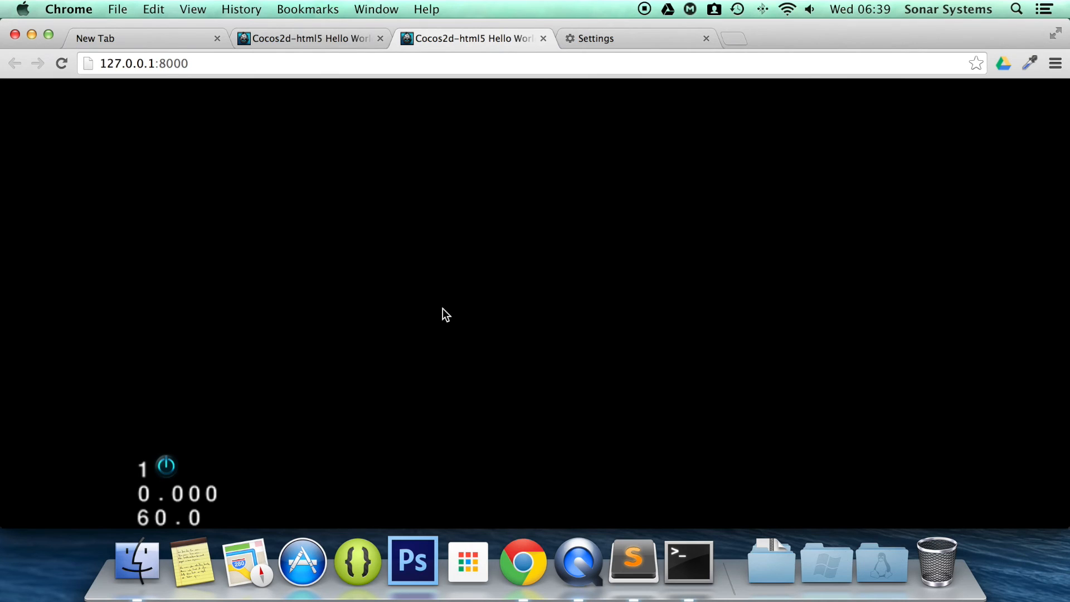
mouse_move(590, 527)
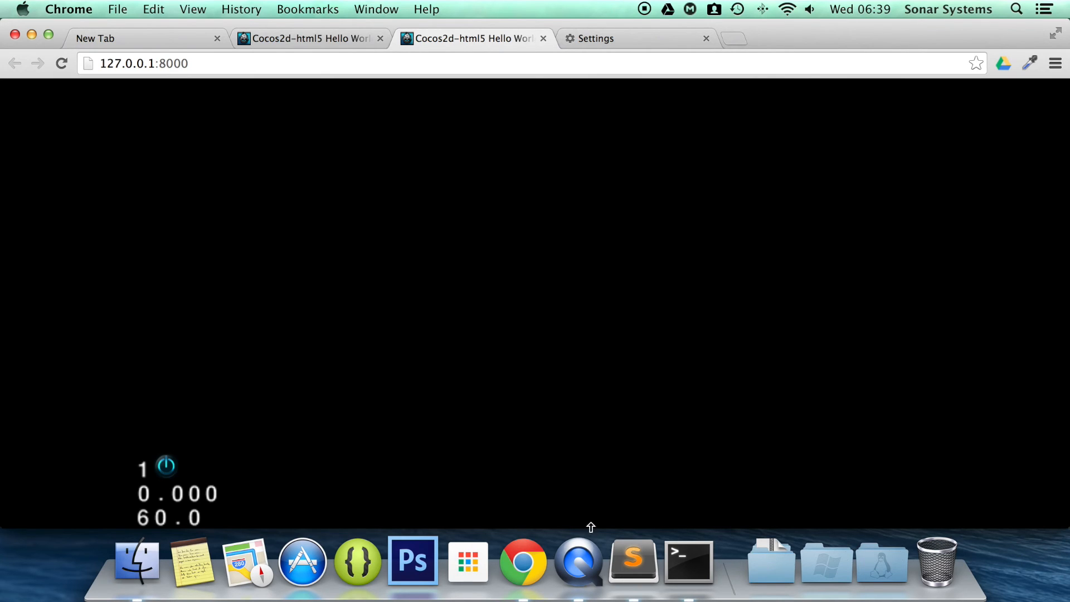
left_click(632, 562)
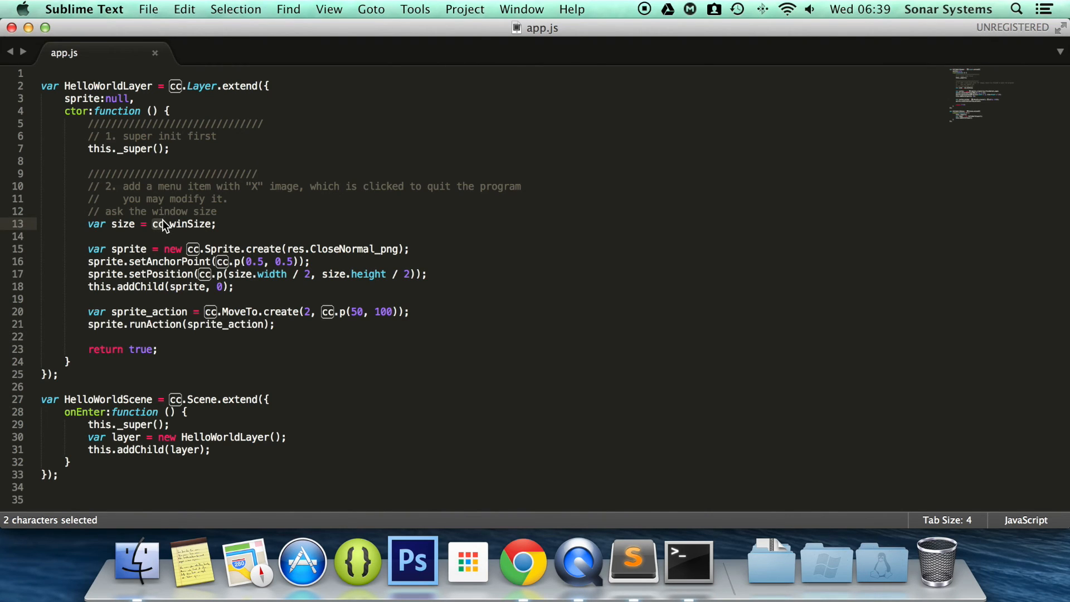
mouse_move(266, 262)
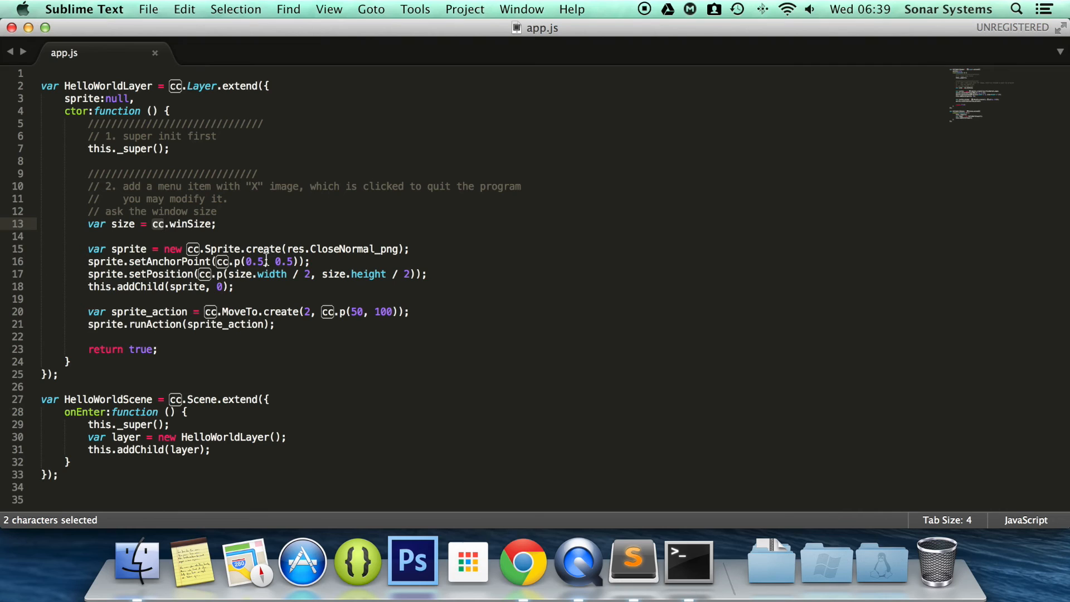
left_click(253, 274)
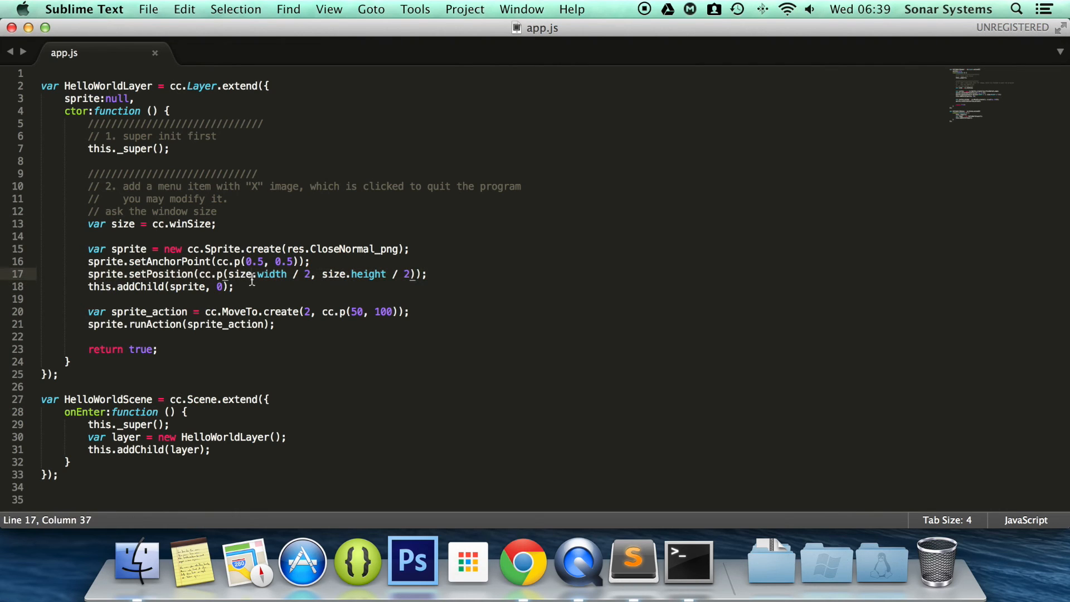